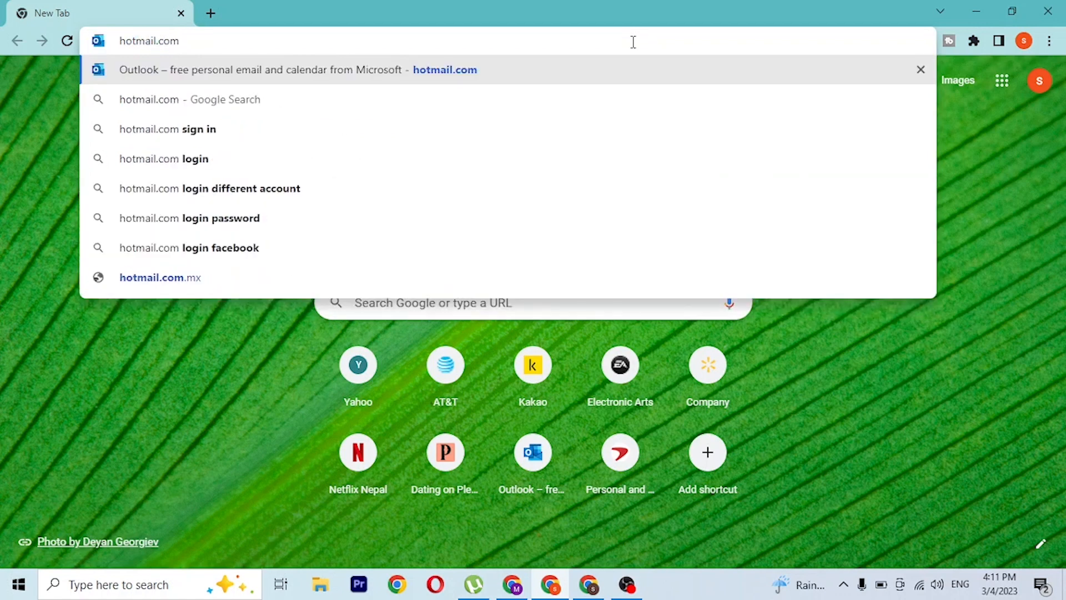
Step: Load the Outlook site for hotmail.com, then search Google for "hotmail login" in a new tab
left_click(300, 69)
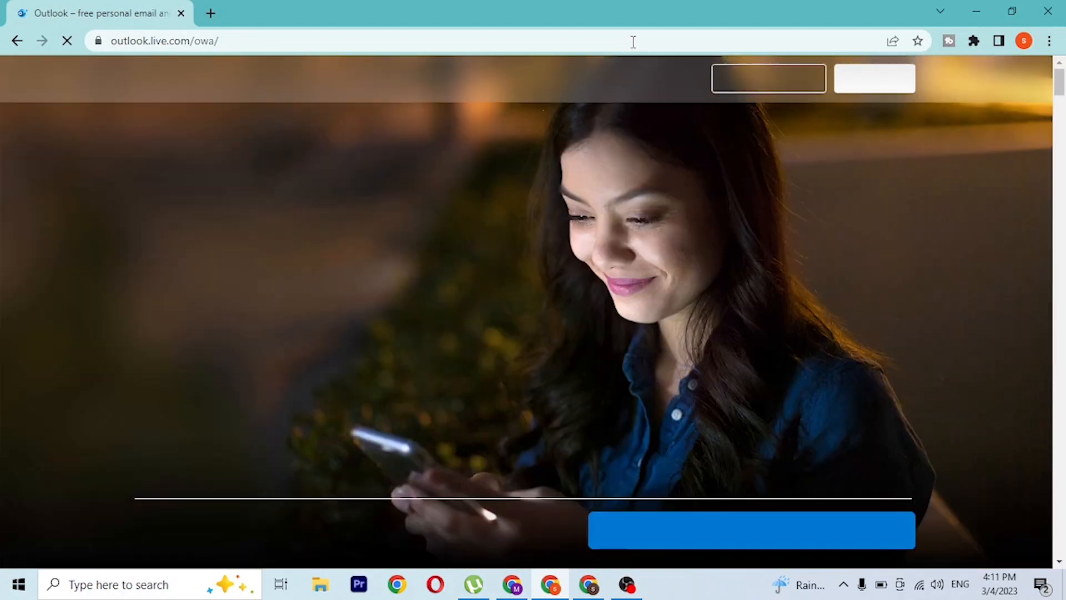
left_click(211, 12)
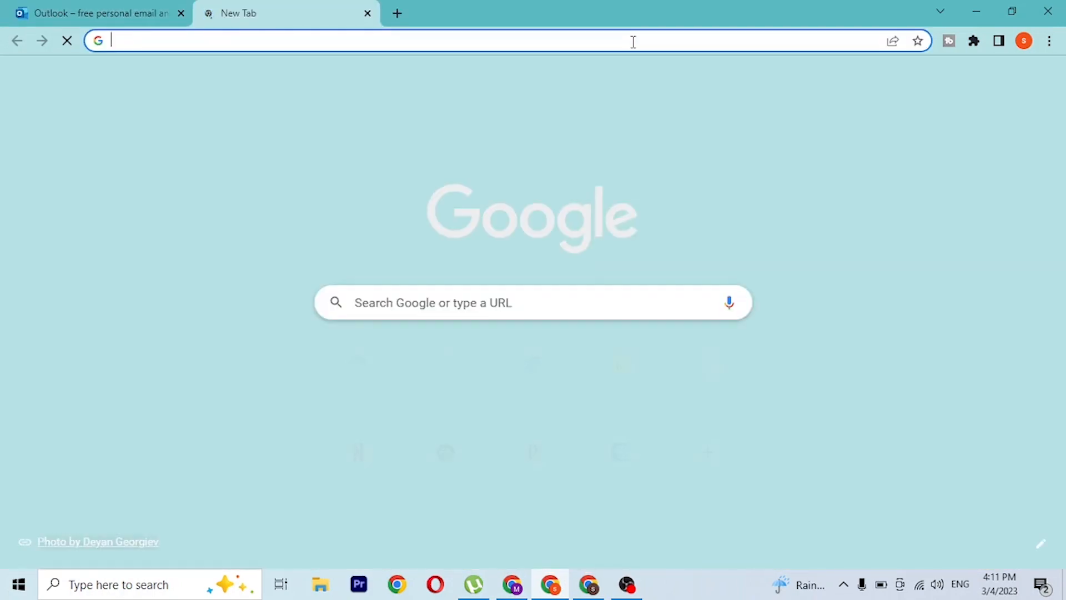
type("hotmail login")
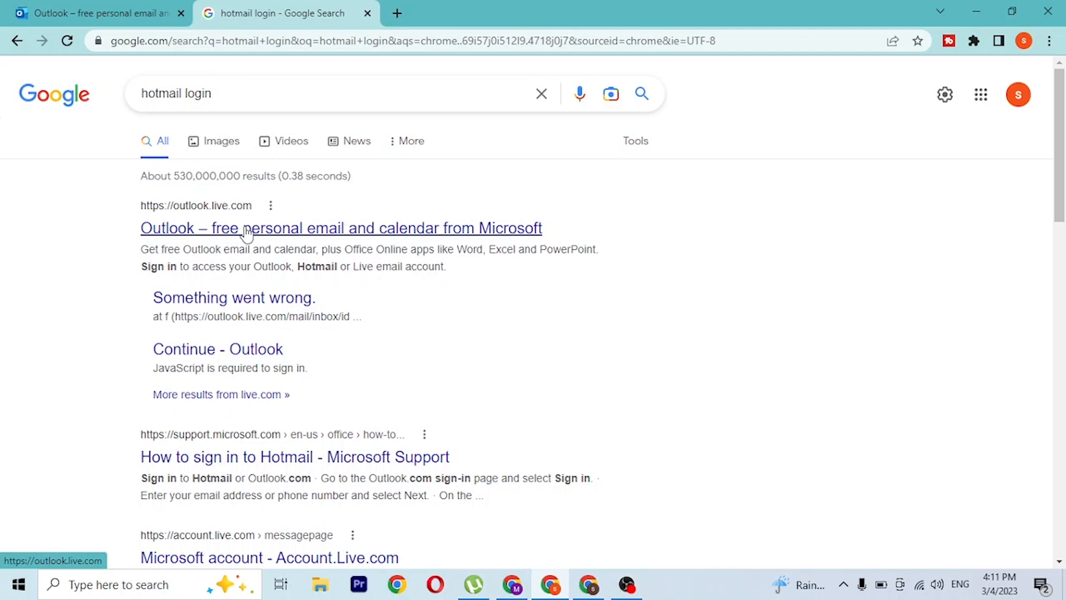
Step: Open the Outlook.com search result and close the duplicate tab, keeping one Outlook home page
left_click(340, 228)
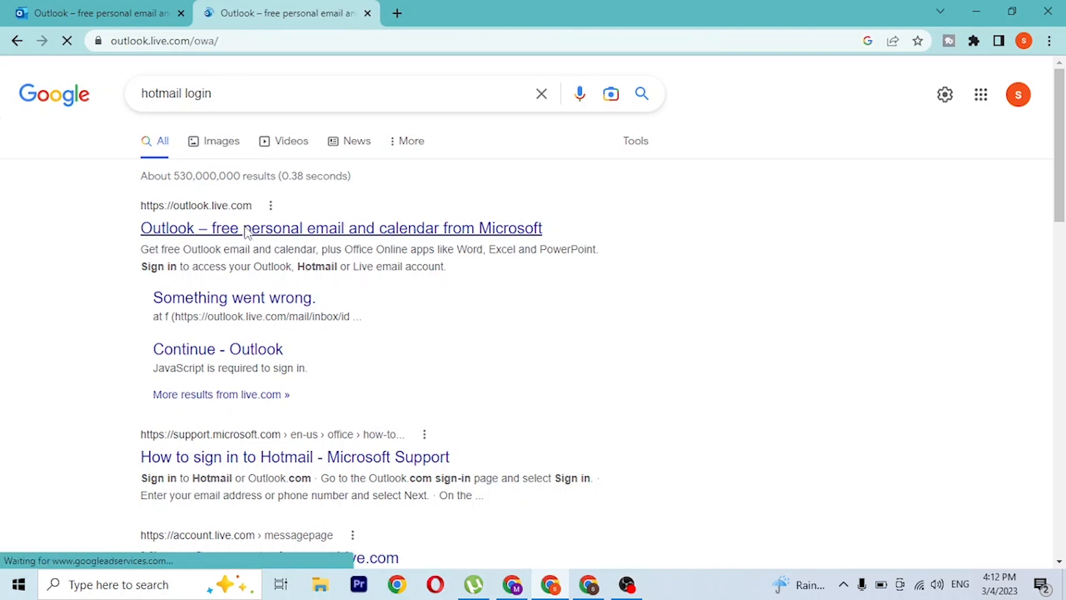
left_click(95, 13)
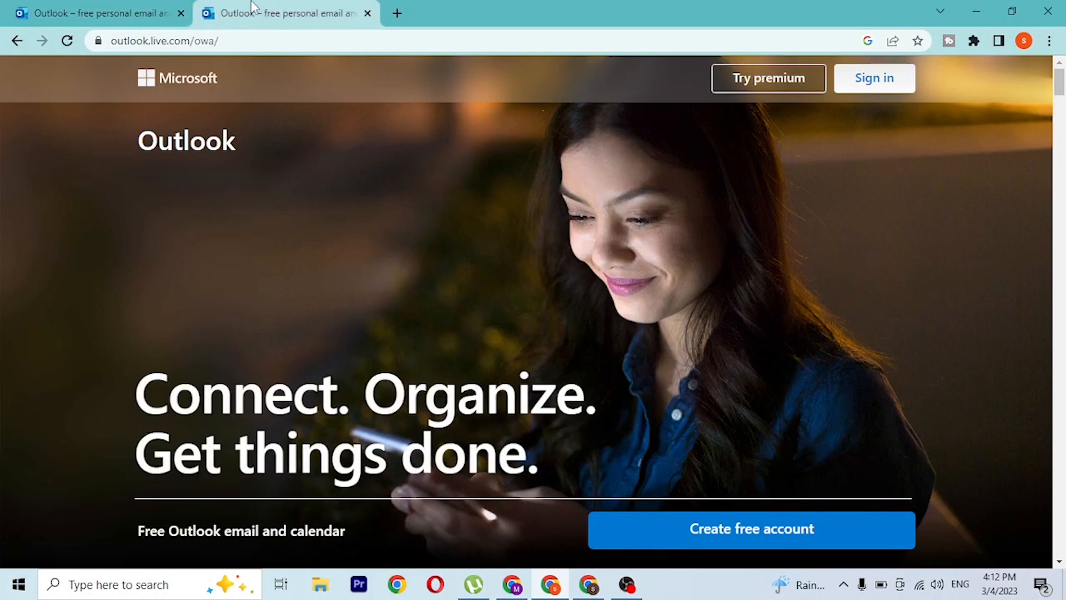
left_click(95, 13)
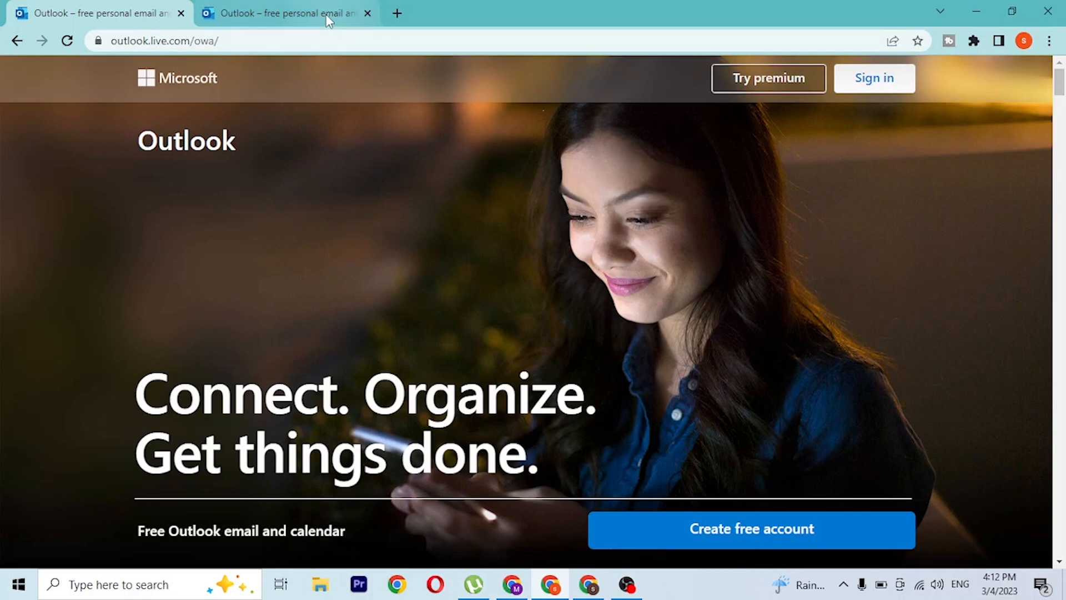
left_click(368, 13)
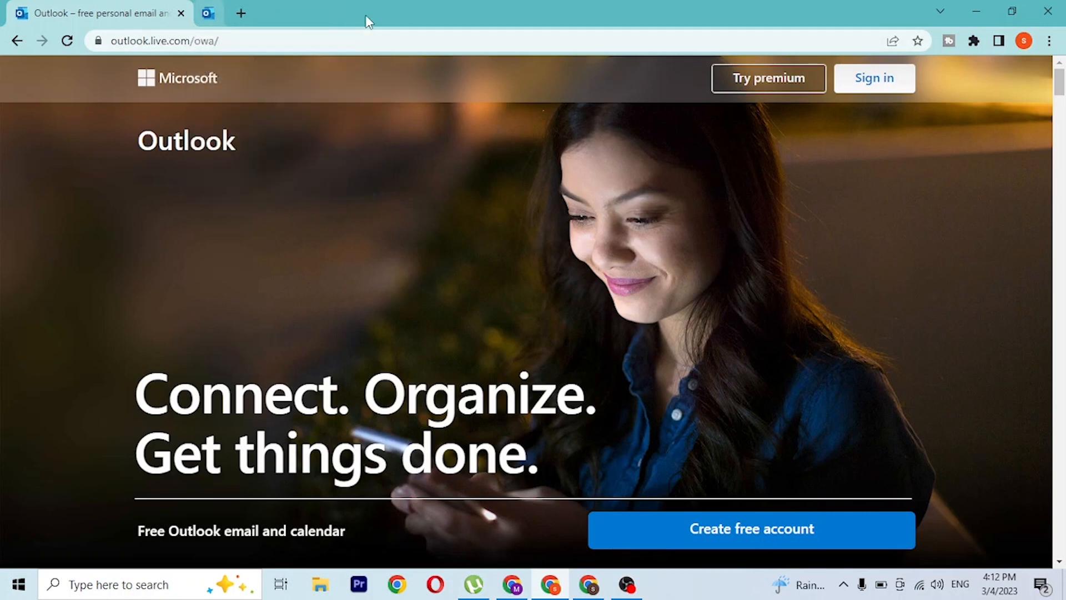
left_click(207, 13)
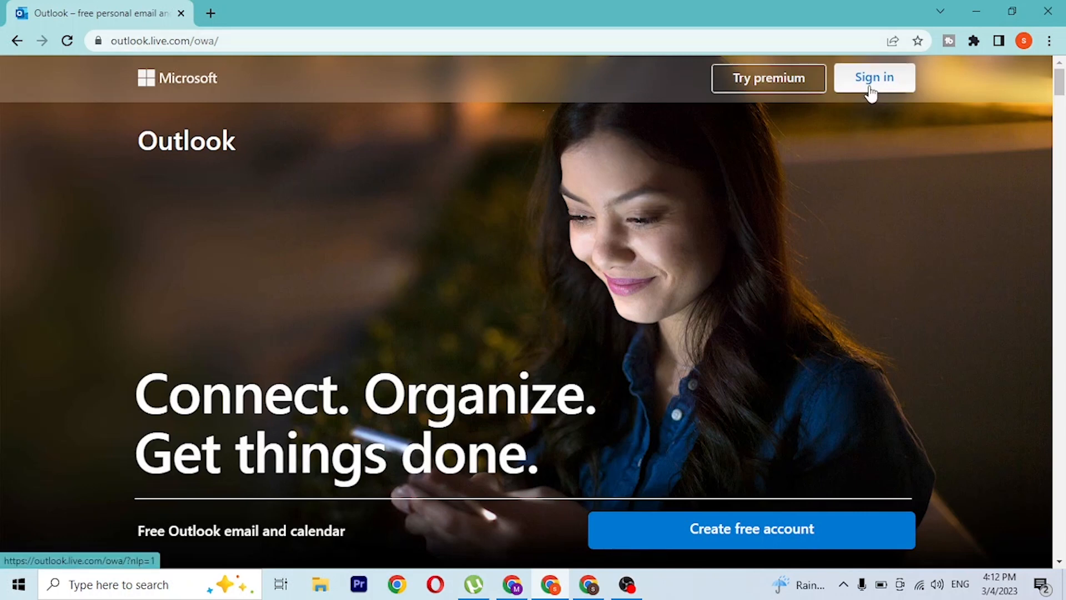
Step: Start Outlook sign-in and focus the Microsoft account email field with the address filled in
left_click(873, 76)
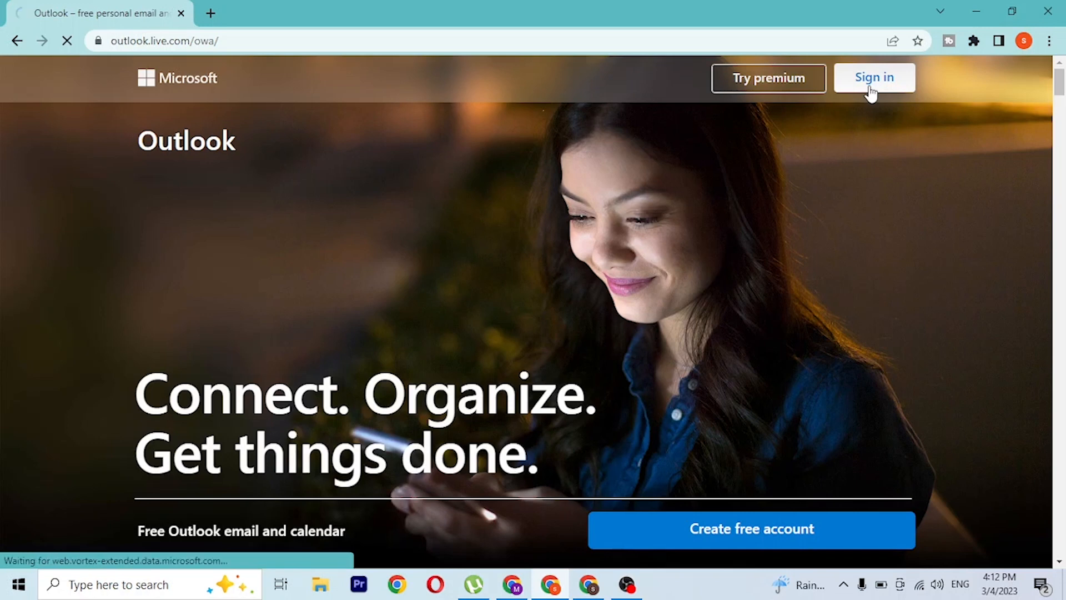
left_click(873, 76)
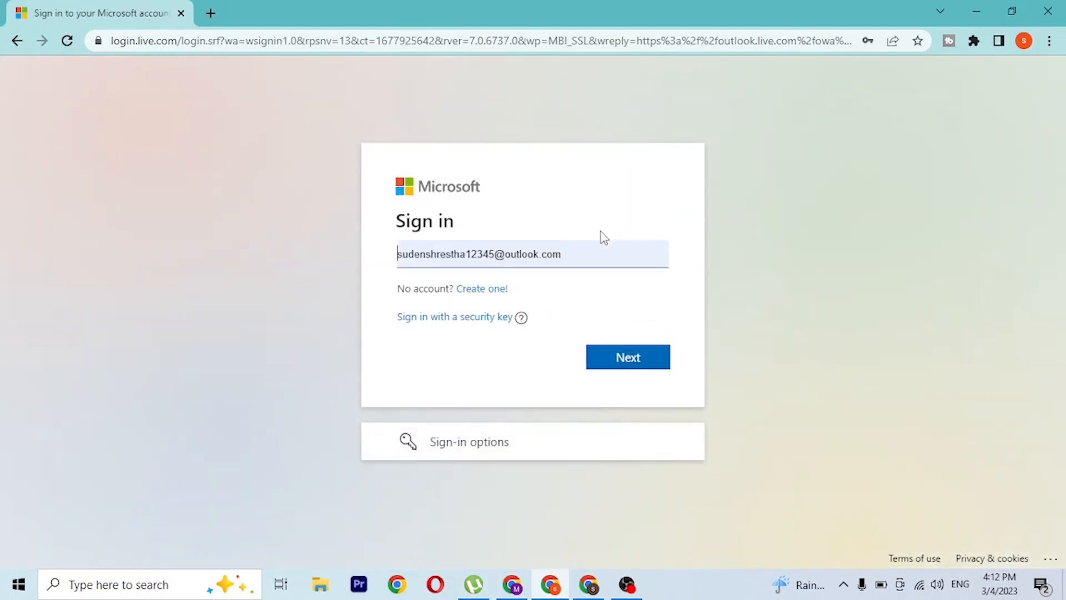
left_click(517, 254)
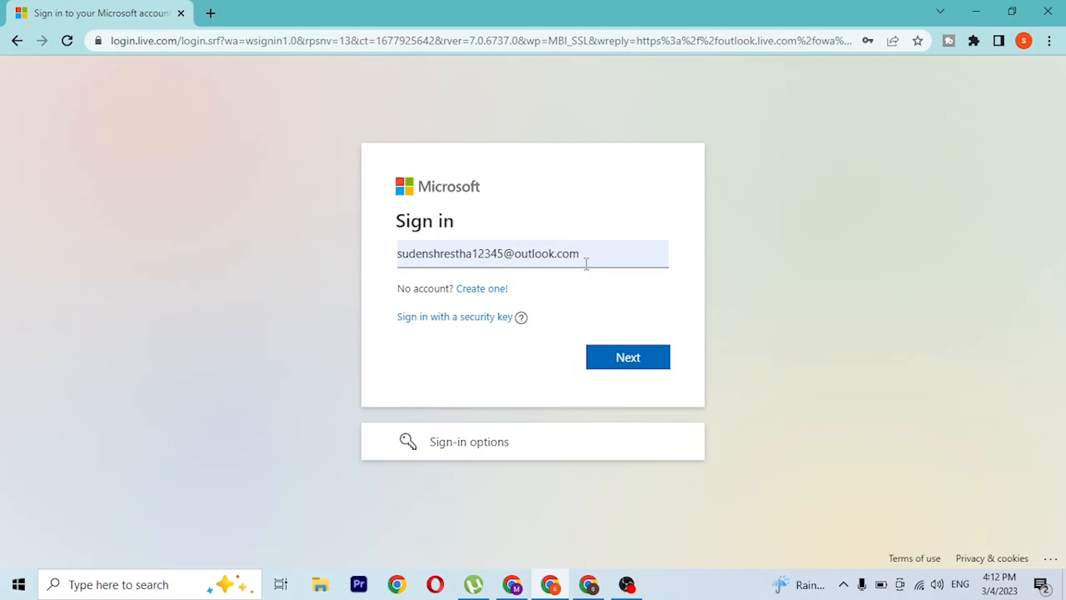
mouse_move(481, 288)
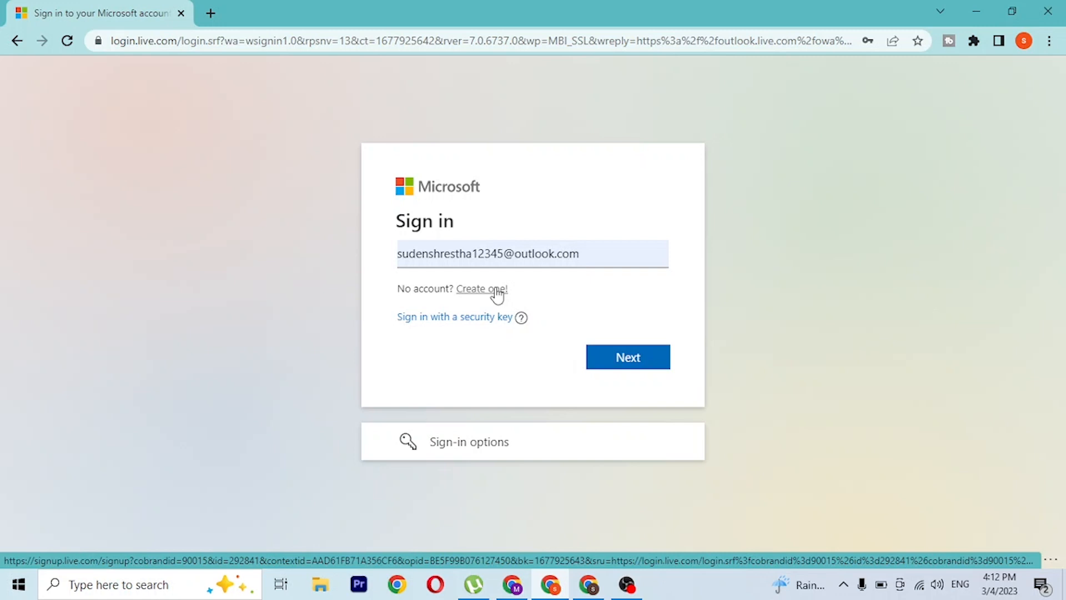
mouse_move(607, 334)
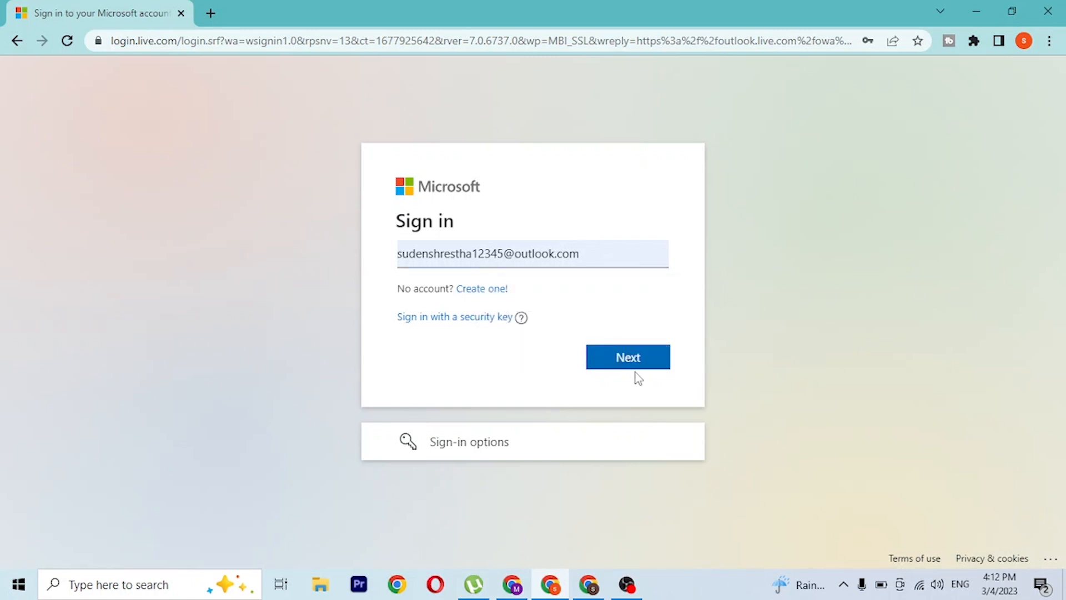
Step: Continue past the email, submit the password, and answer No to Stay signed in?
left_click(627, 357)
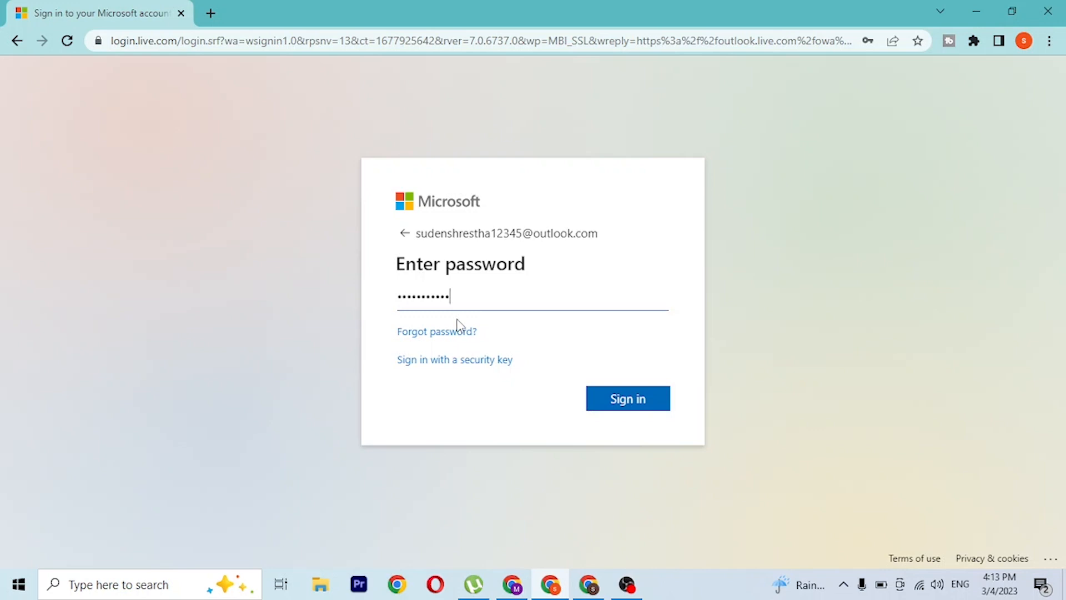
mouse_move(437, 331)
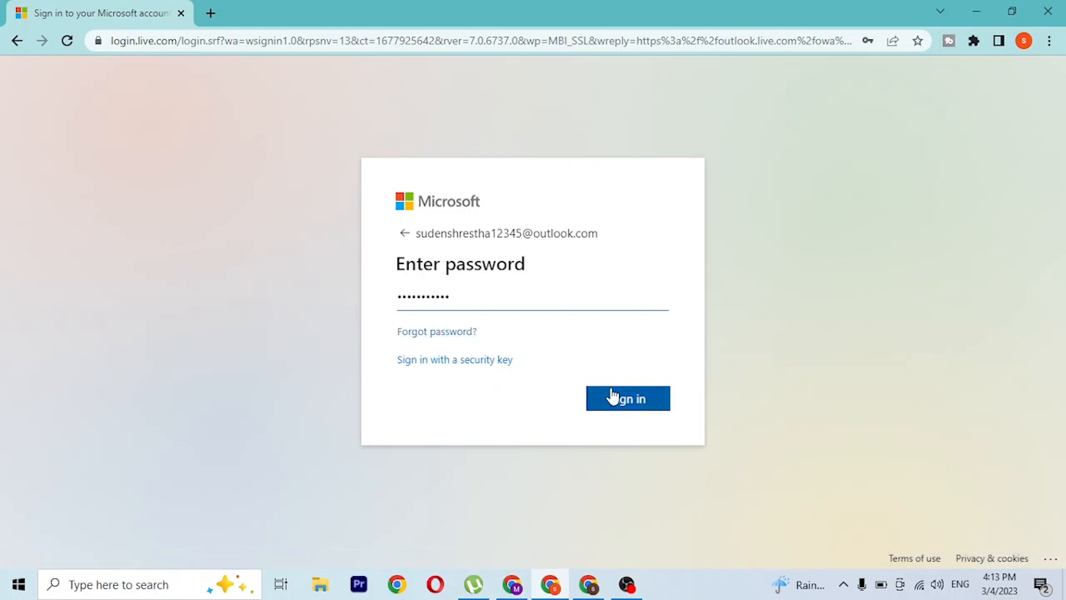
left_click(627, 398)
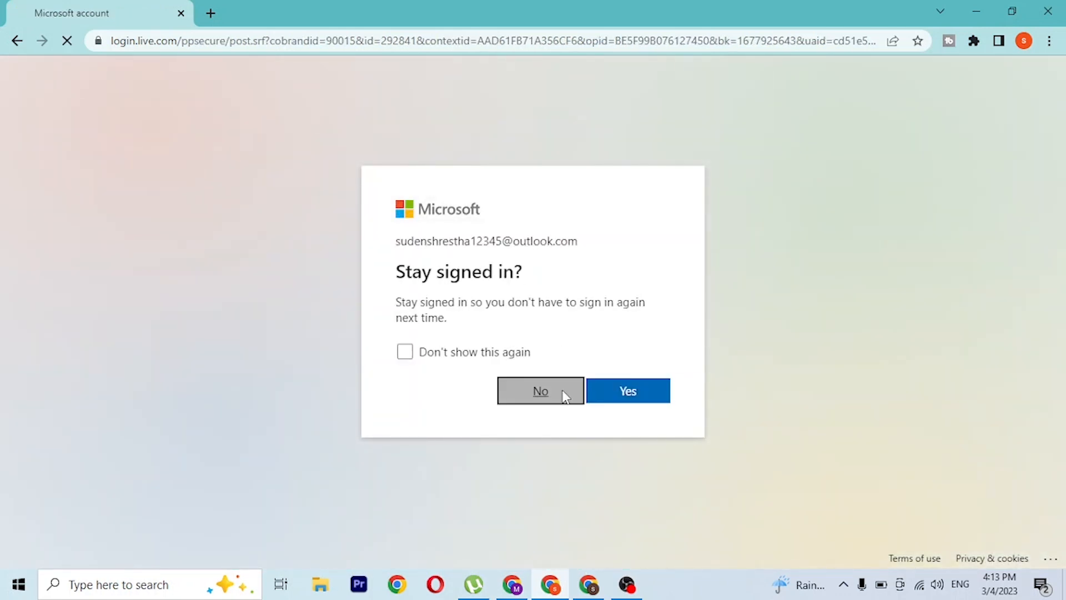
left_click(540, 390)
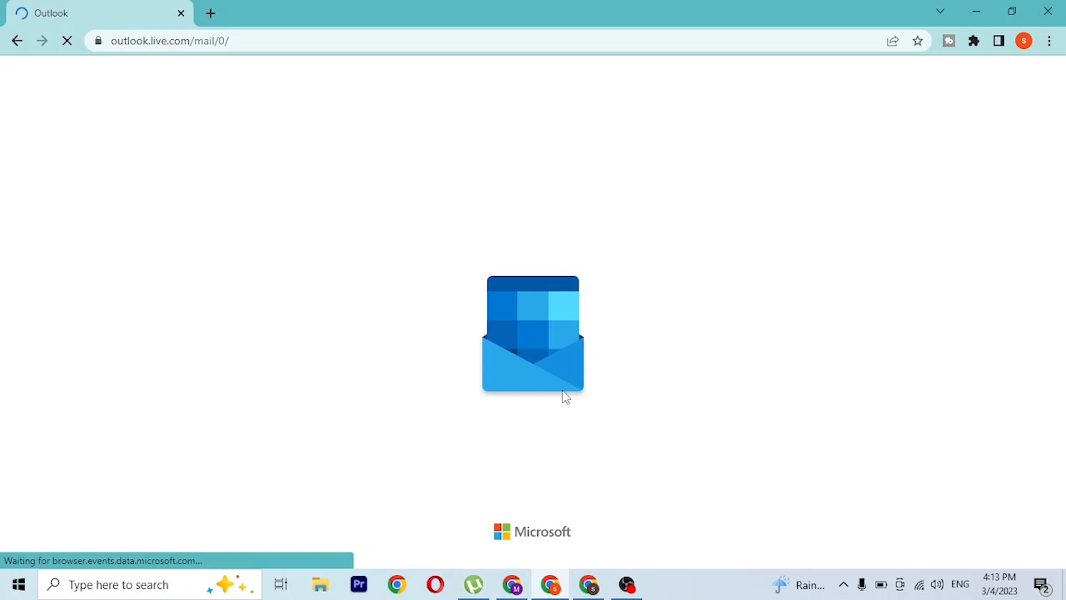